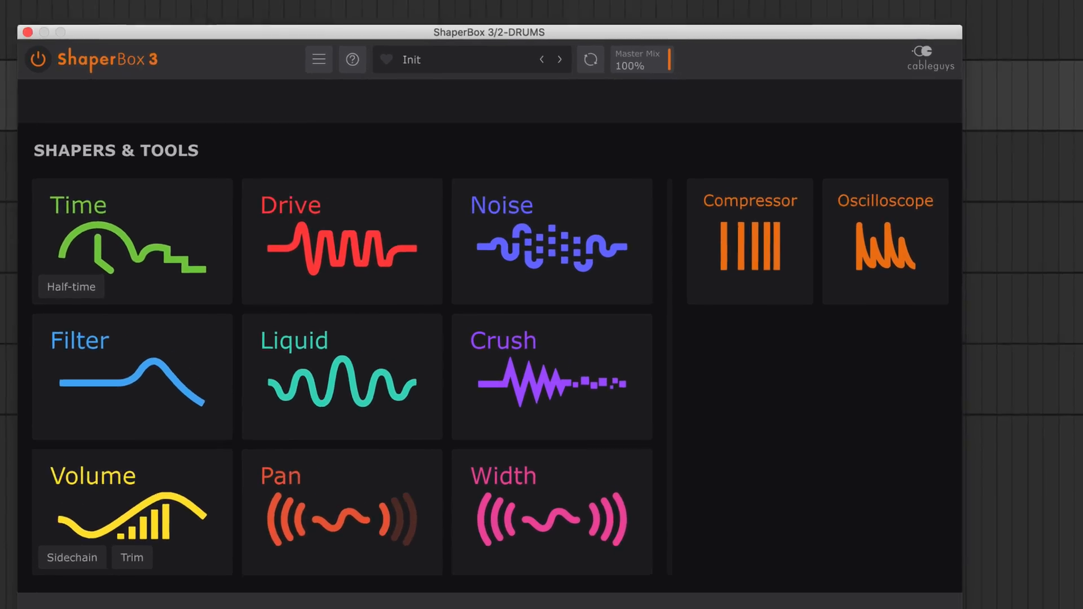
- Add an Oscilloscope showing the drum loop over one bar, magnified to 3.12dB
click(884, 242)
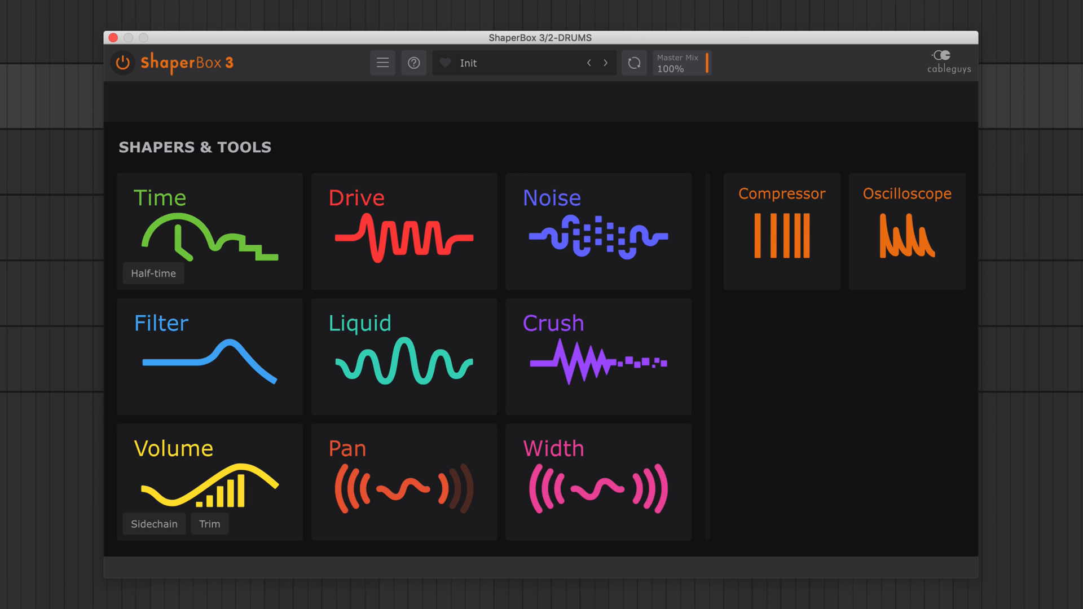
click(906, 231)
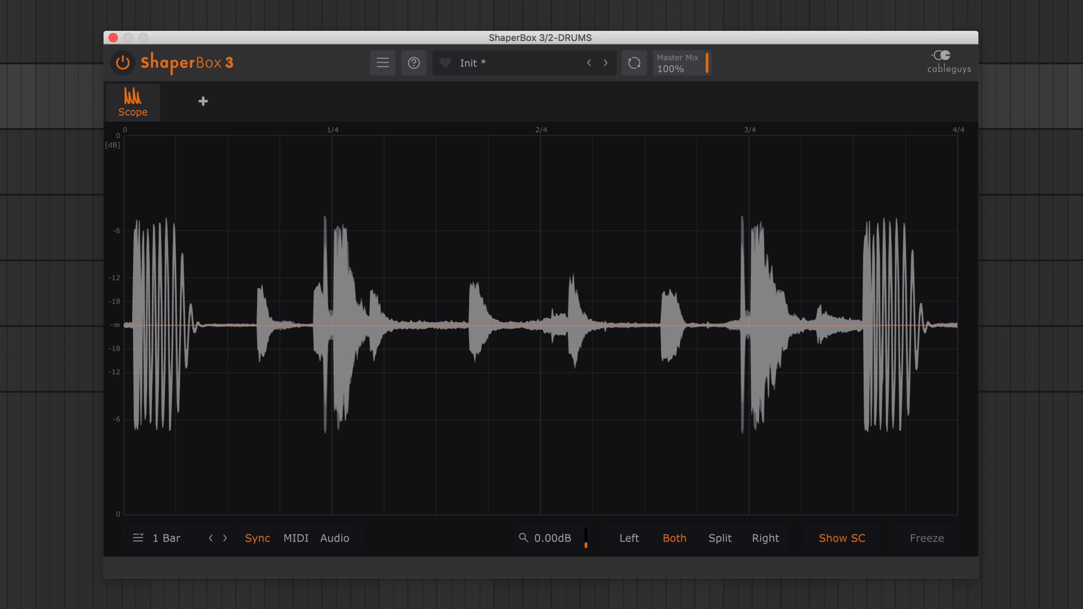
mouse_move(558, 544)
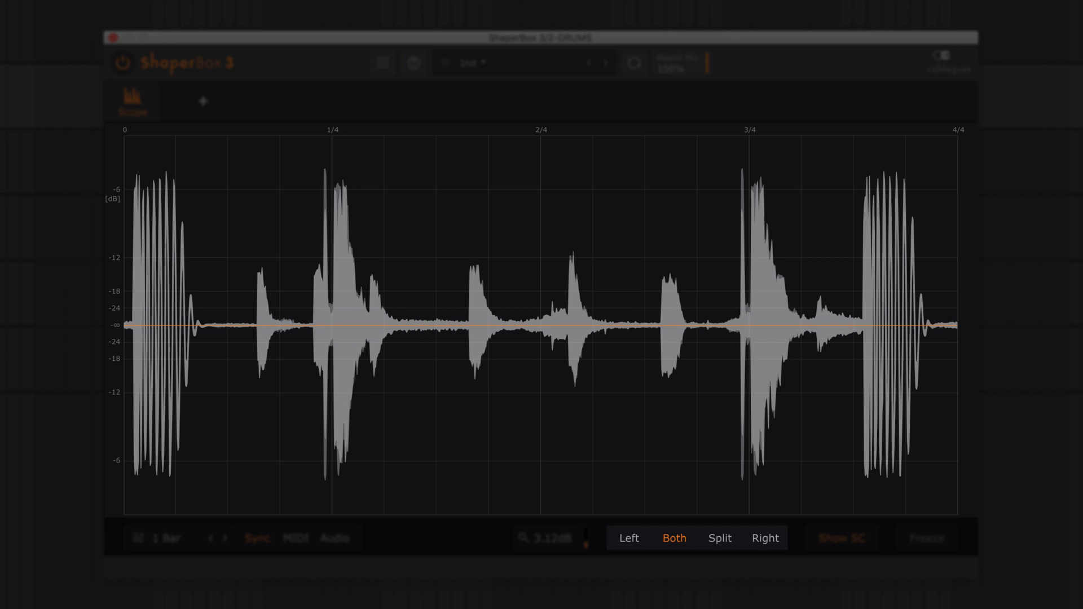
- View the scope's Left then Right channel, then show the Volume shaper's gating envelope
click(628, 537)
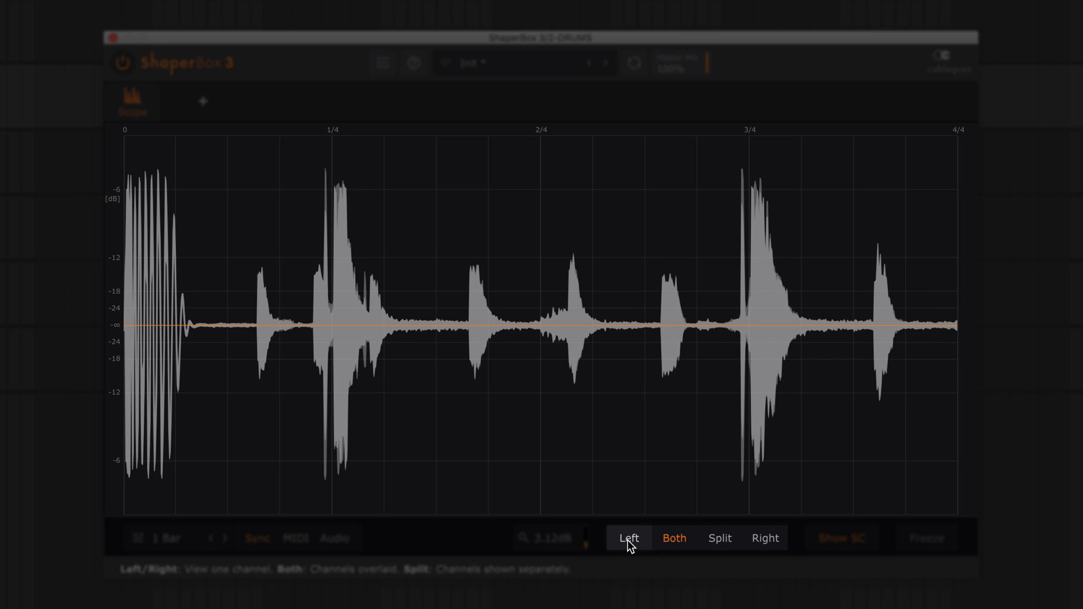
click(765, 537)
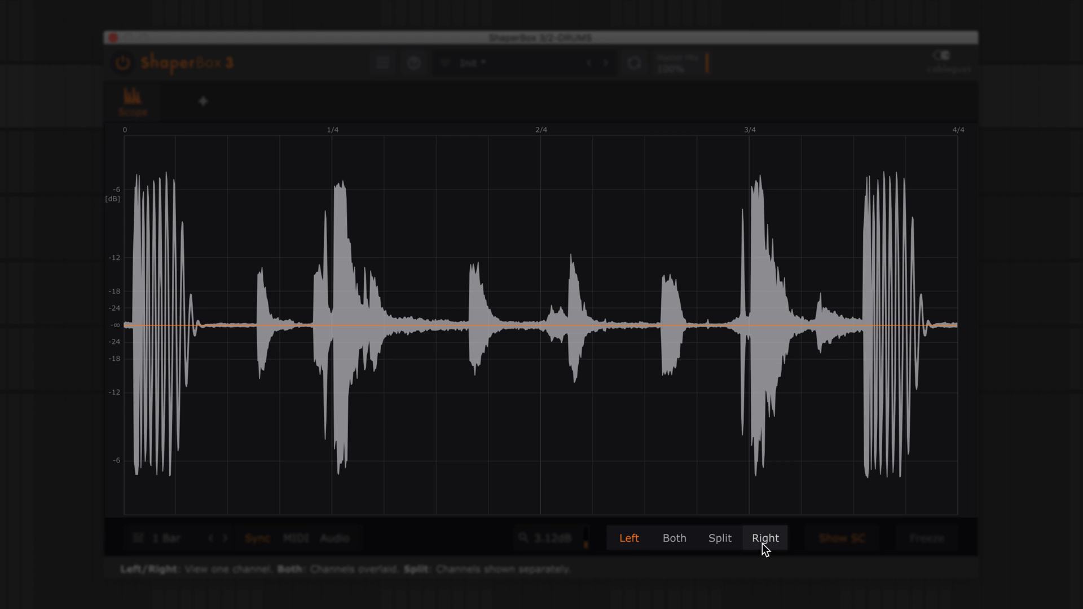
click(764, 538)
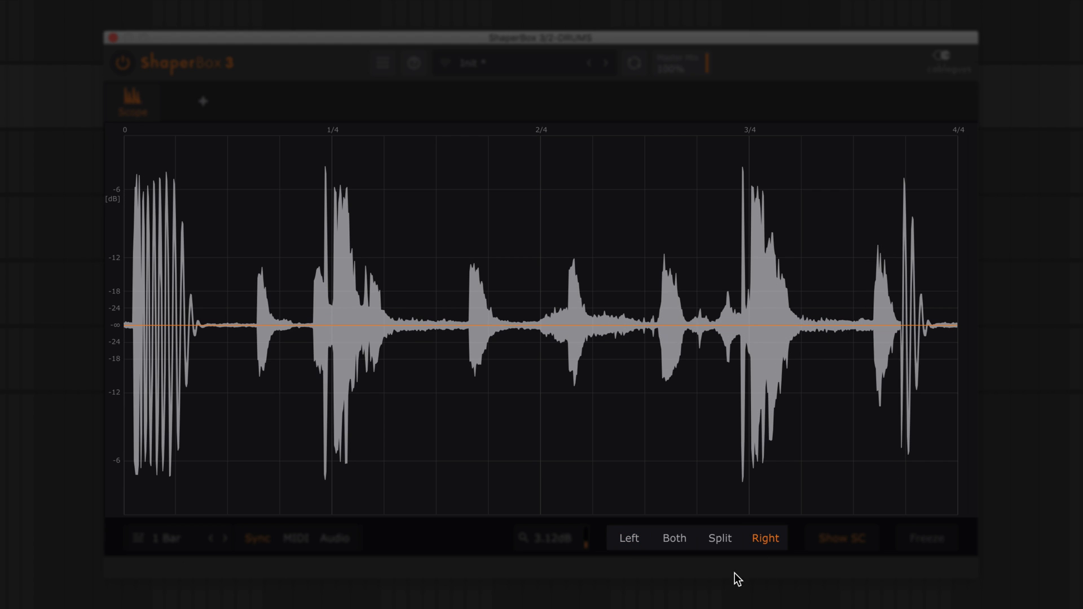
click(719, 538)
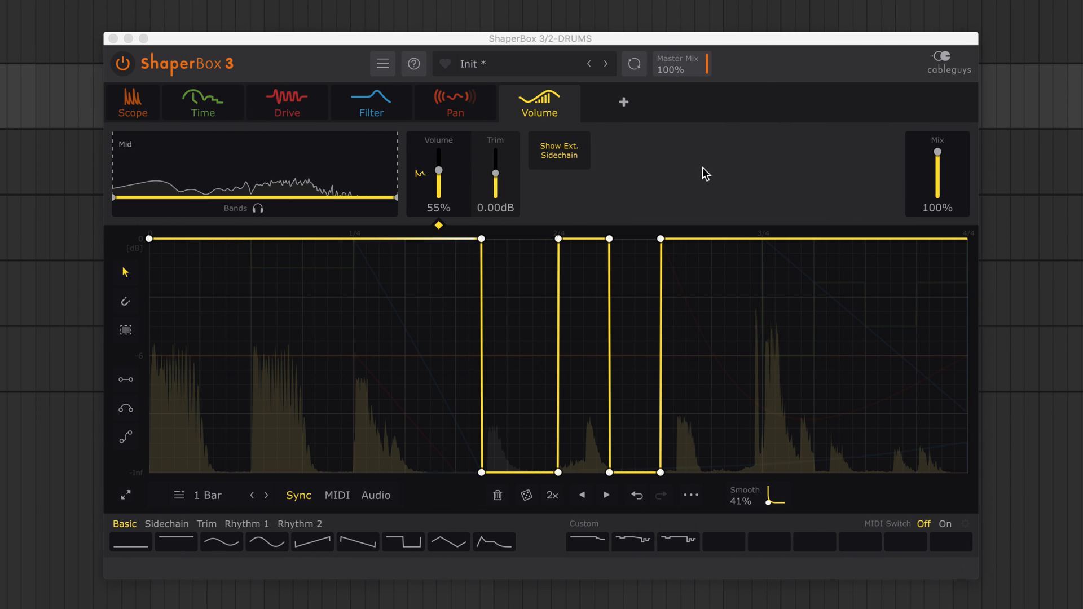
- Move the Scope to the end of the chain after Volume, via the Drive shaper
click(285, 102)
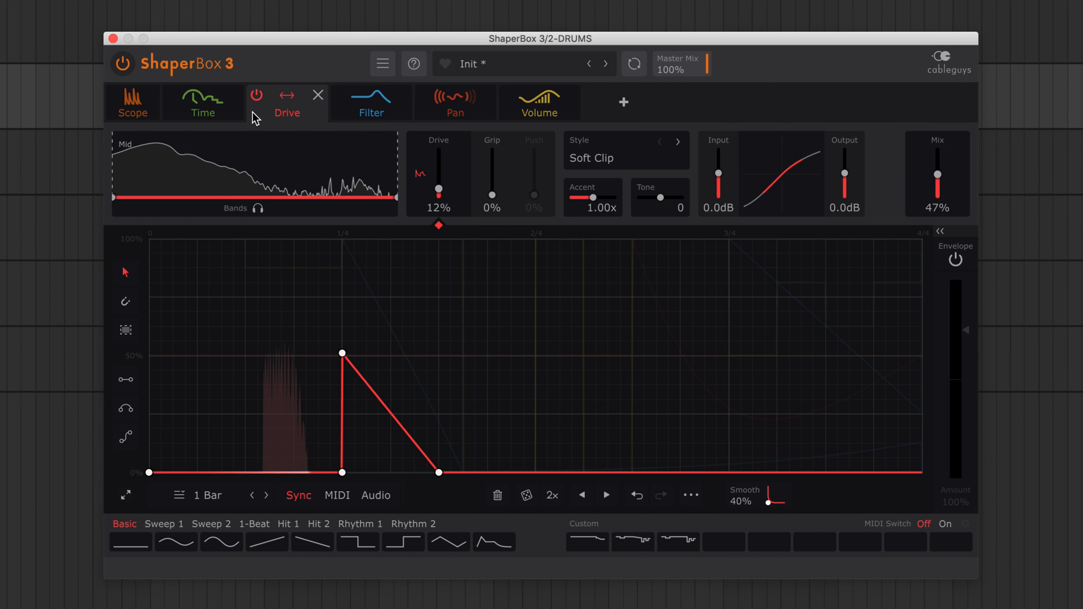
click(131, 107)
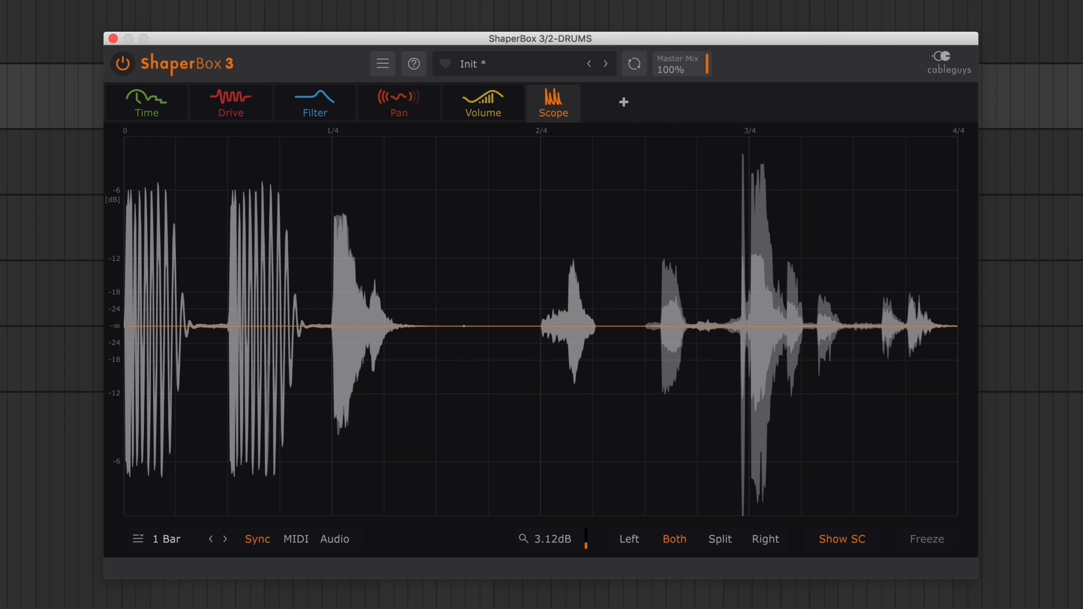
- Set the scope length to free Hertz timing at 0.898Hz, about 1.11 seconds
click(164, 539)
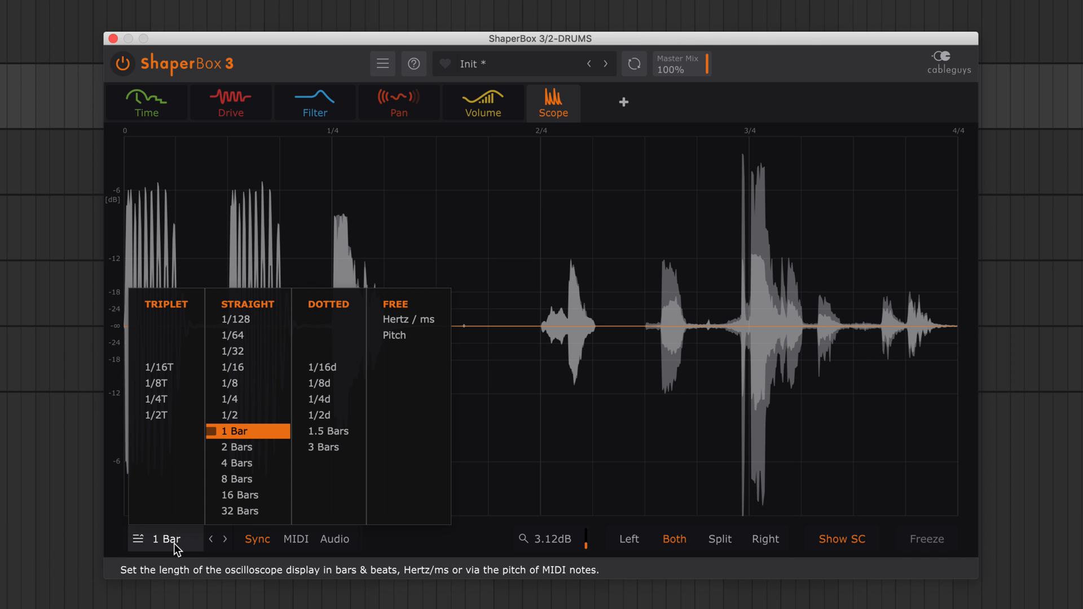
mouse_move(229, 415)
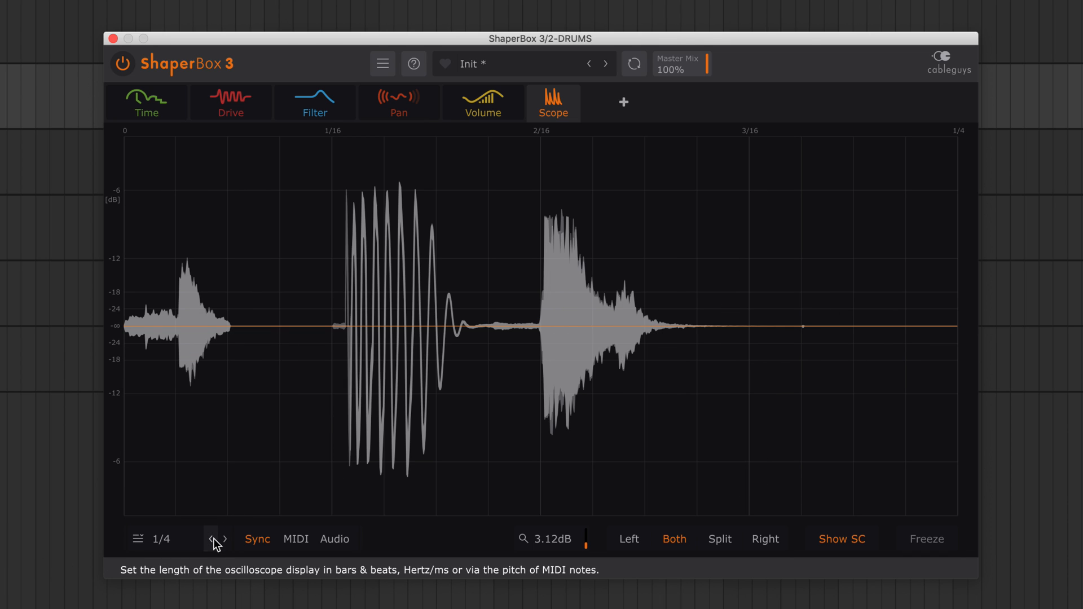
click(212, 538)
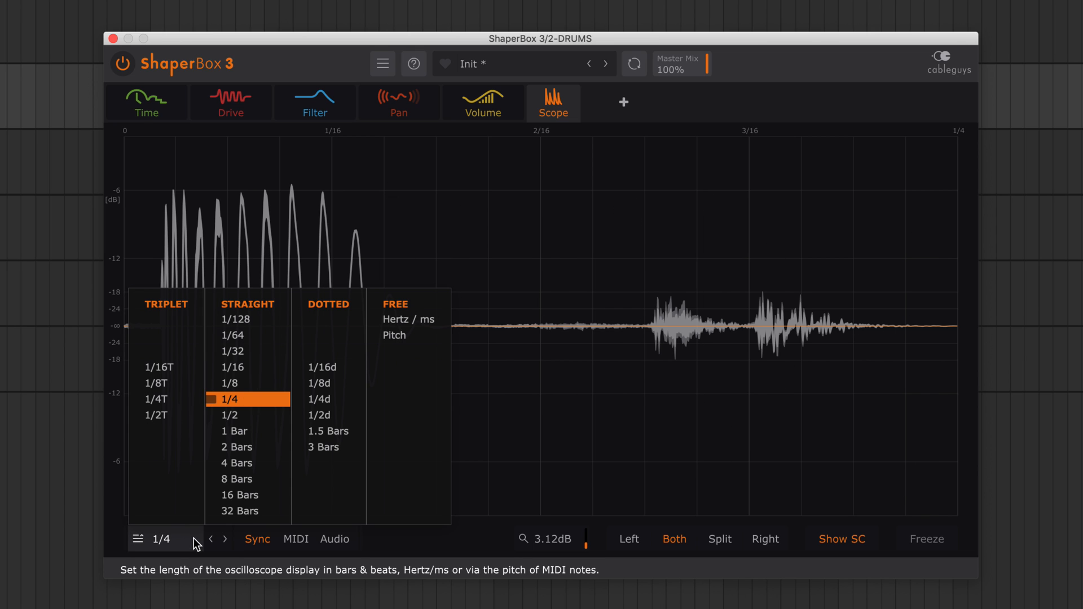
click(408, 319)
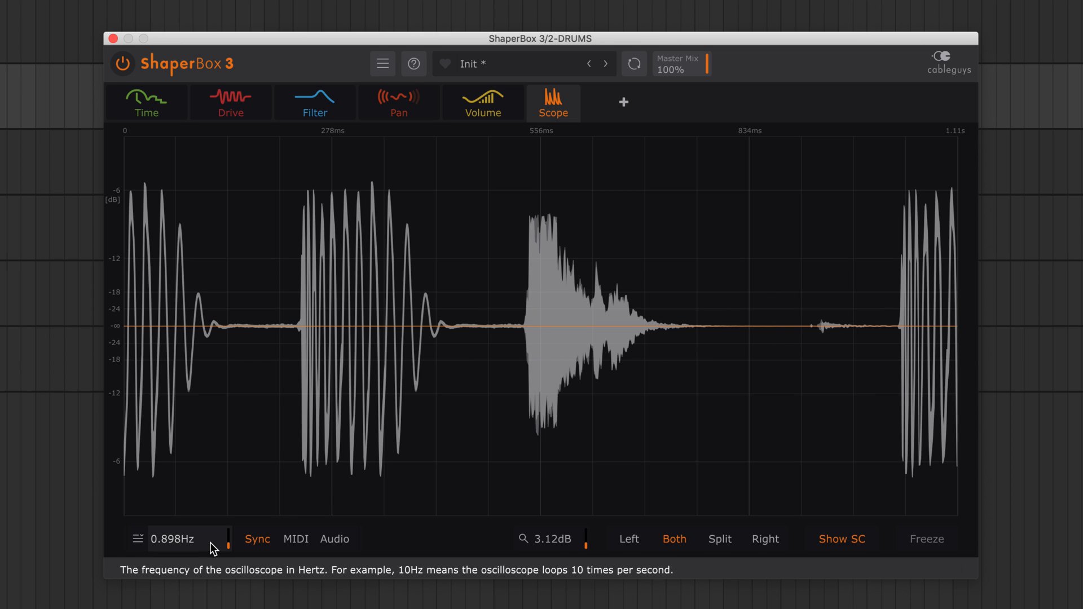
- On the 808 BASS instance, set the sidechain input to the KICK track
click(926, 539)
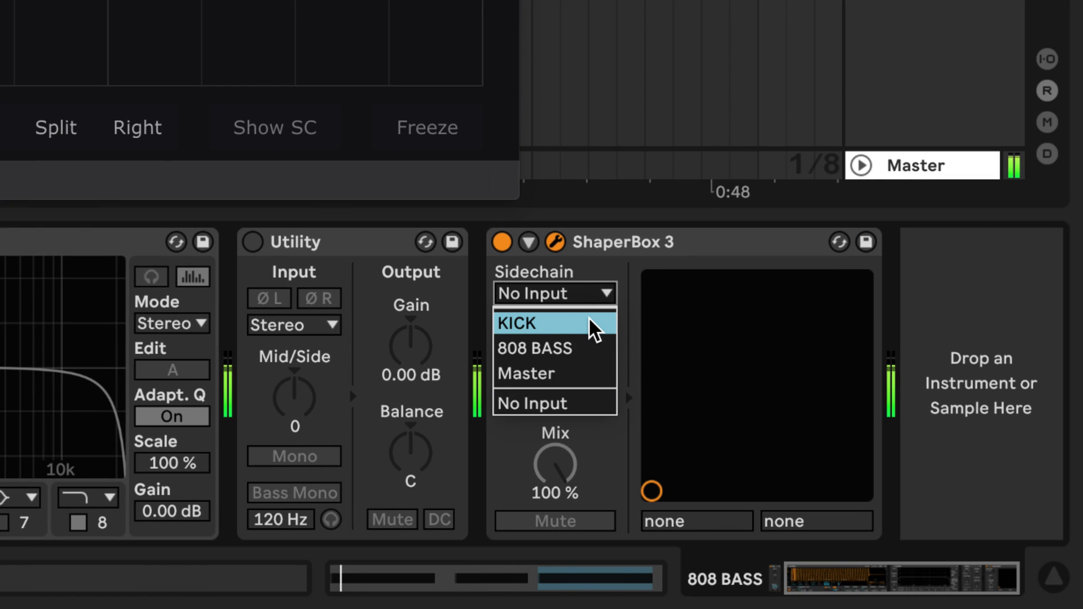
click(524, 323)
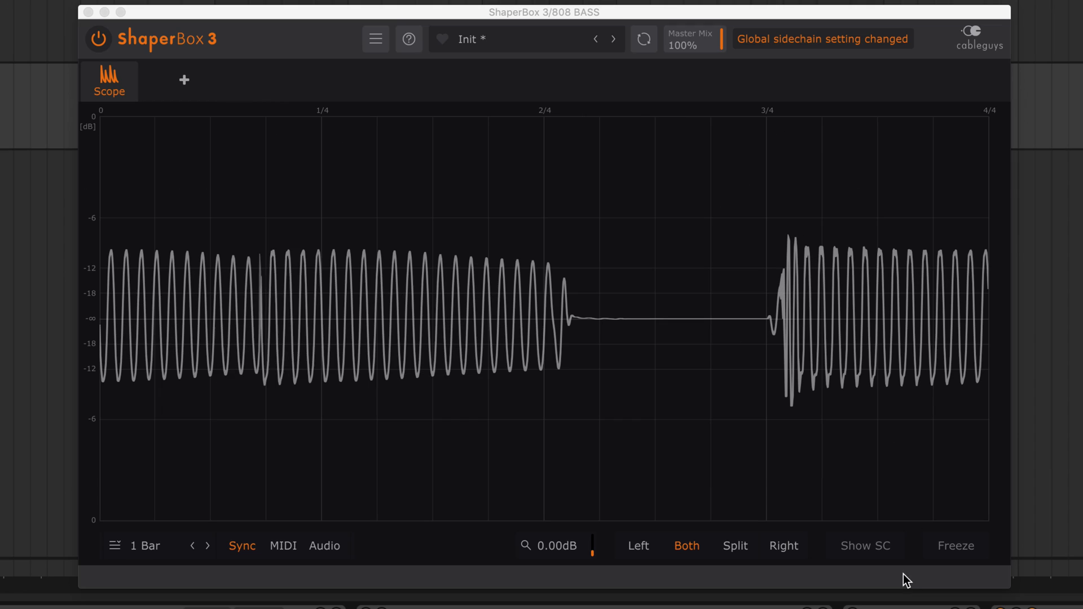
- Overlay the kick sidechain on the bass waveform and switch to Audio trigger mode
click(864, 545)
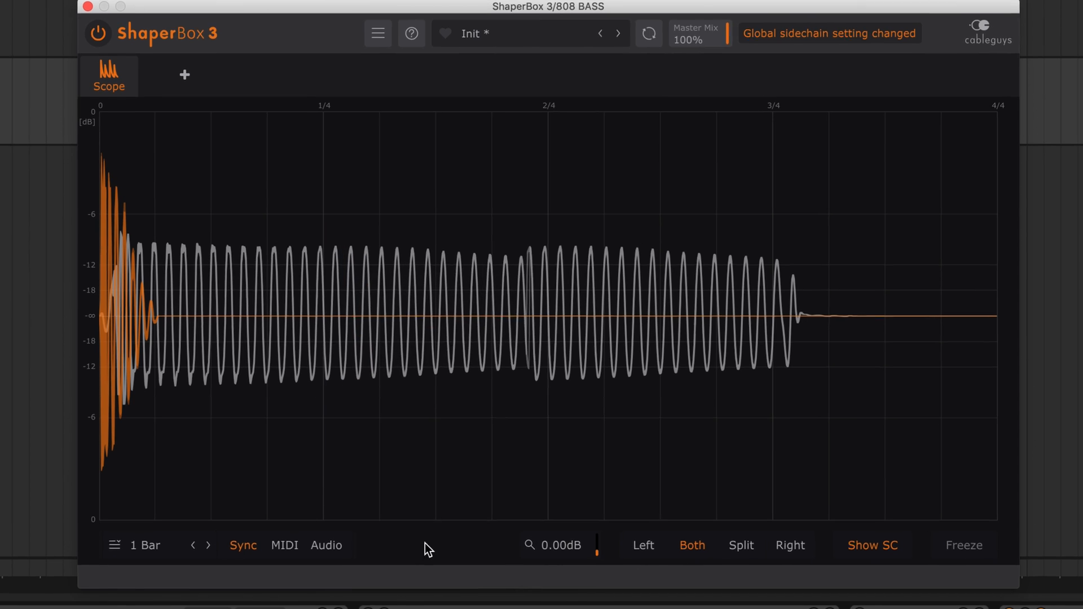
click(325, 545)
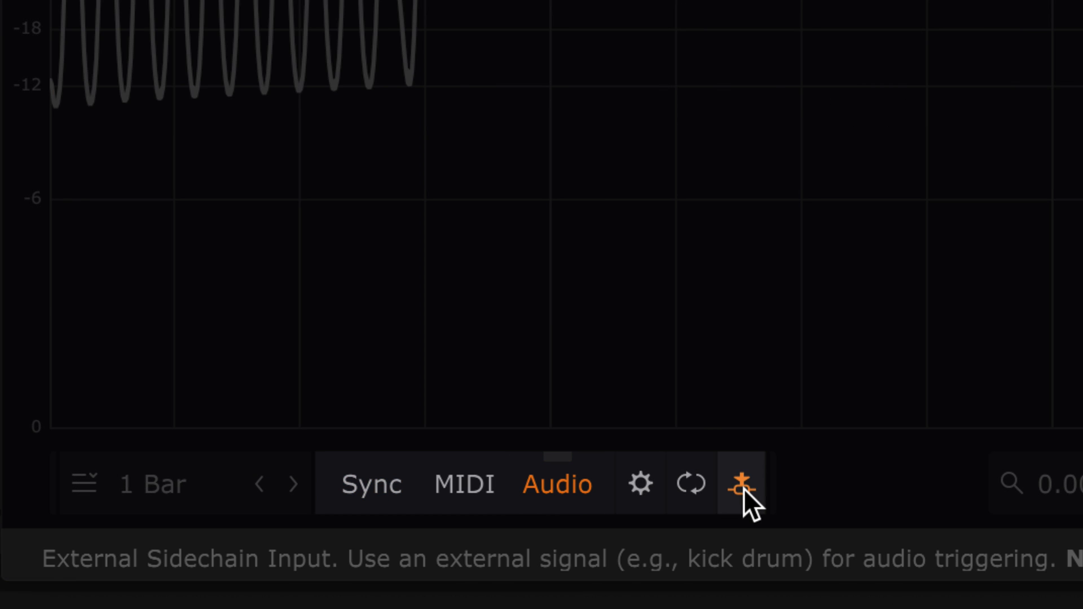
- Trigger the bass scope from the external kick sidechain input
click(740, 483)
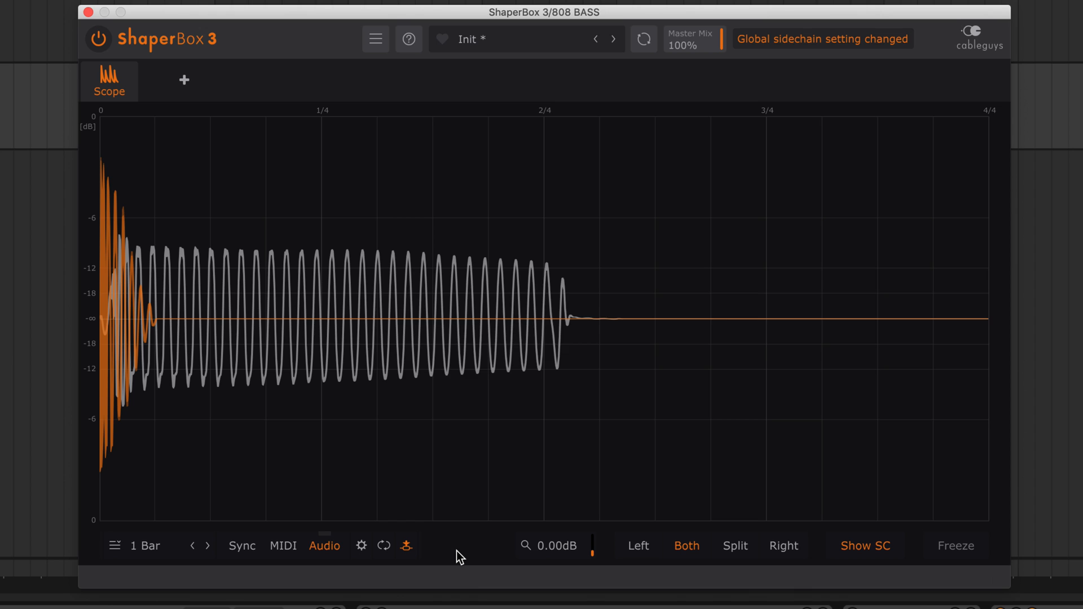
mouse_move(287, 560)
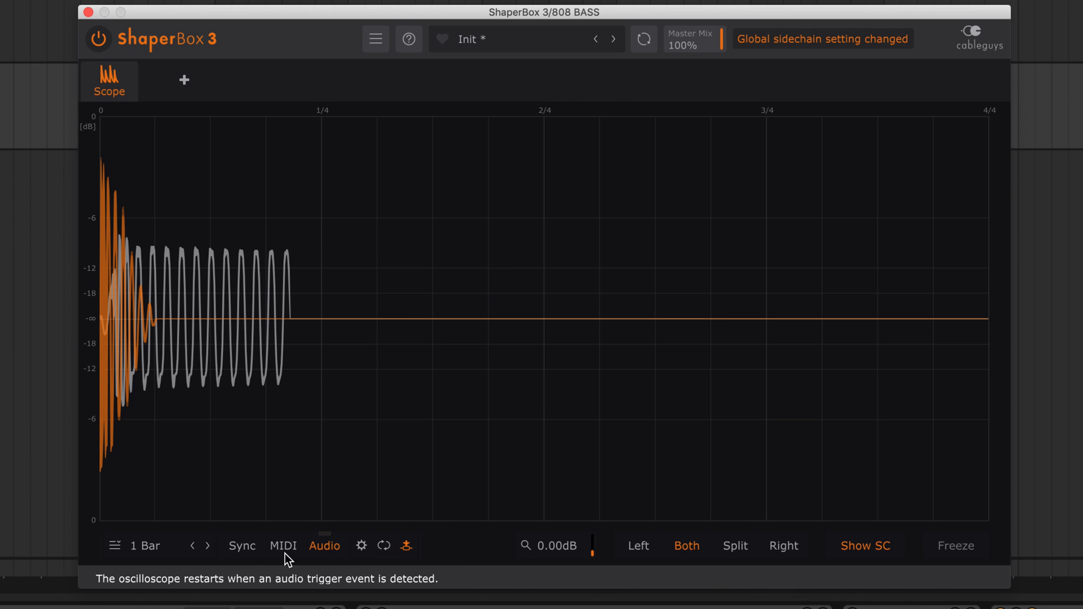
click(192, 545)
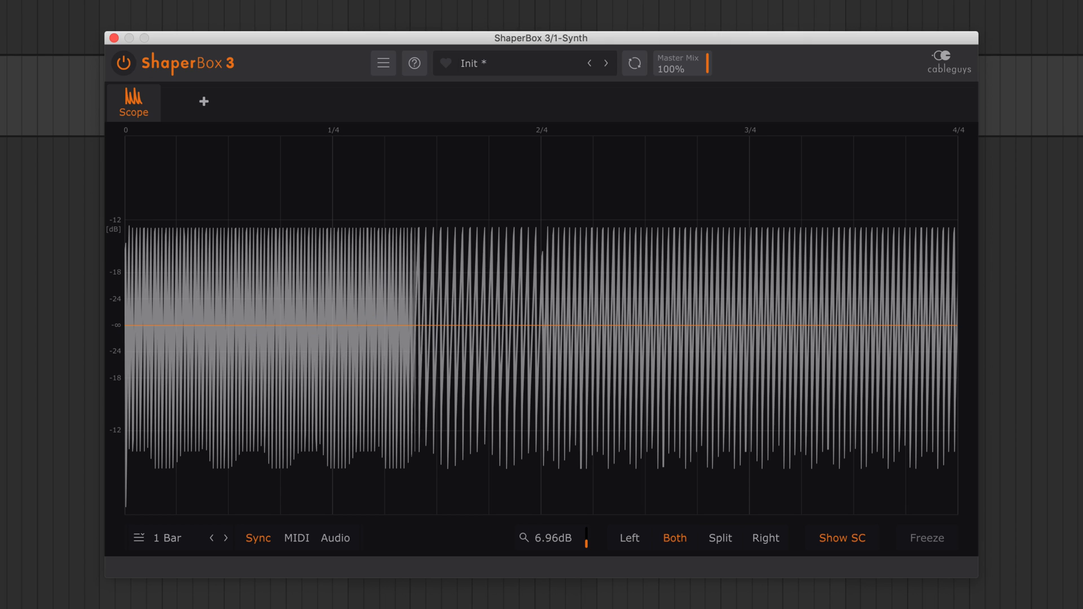
- Make the Synth scope length follow MIDI note Pitch, showing one sawtooth cycle
click(163, 538)
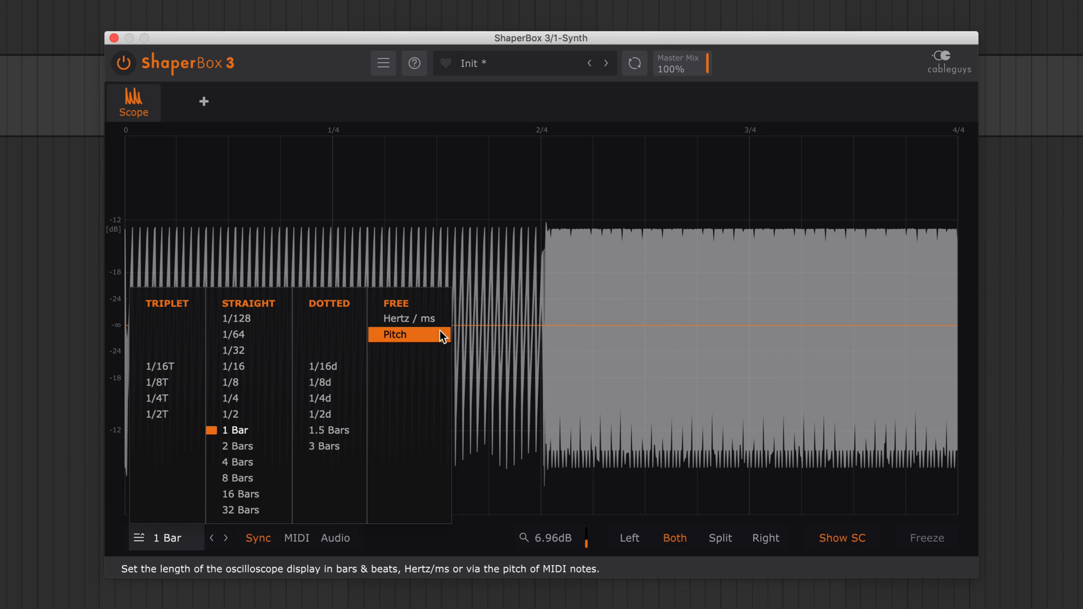
click(409, 318)
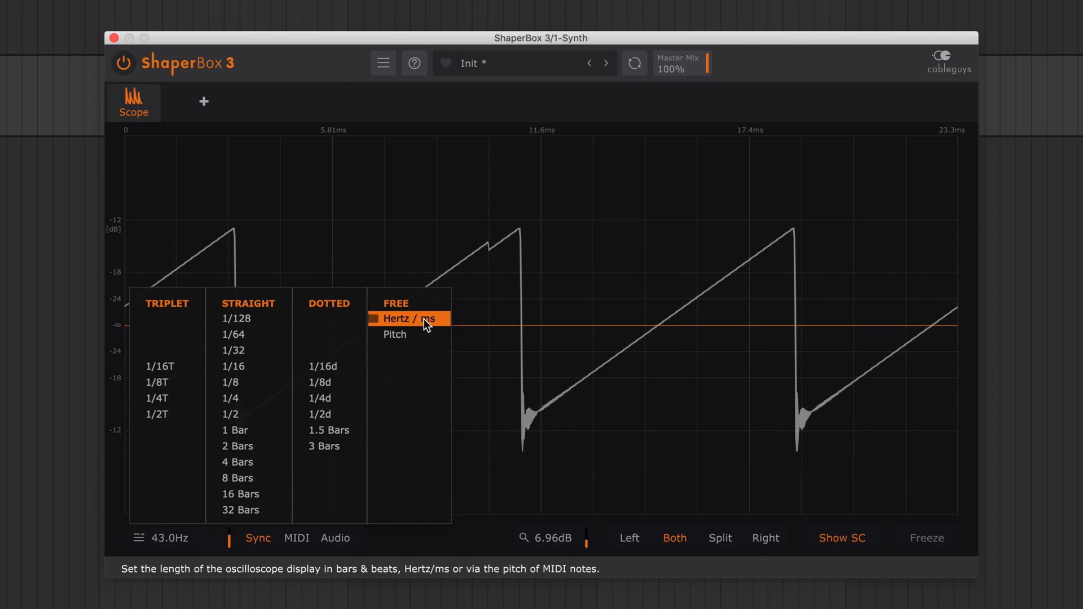
click(395, 335)
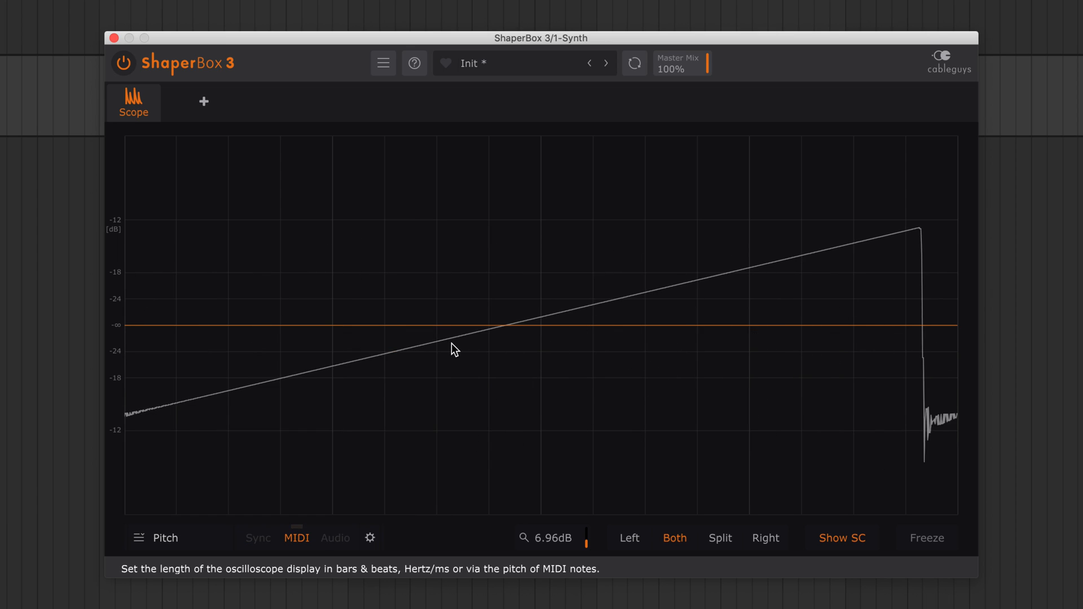